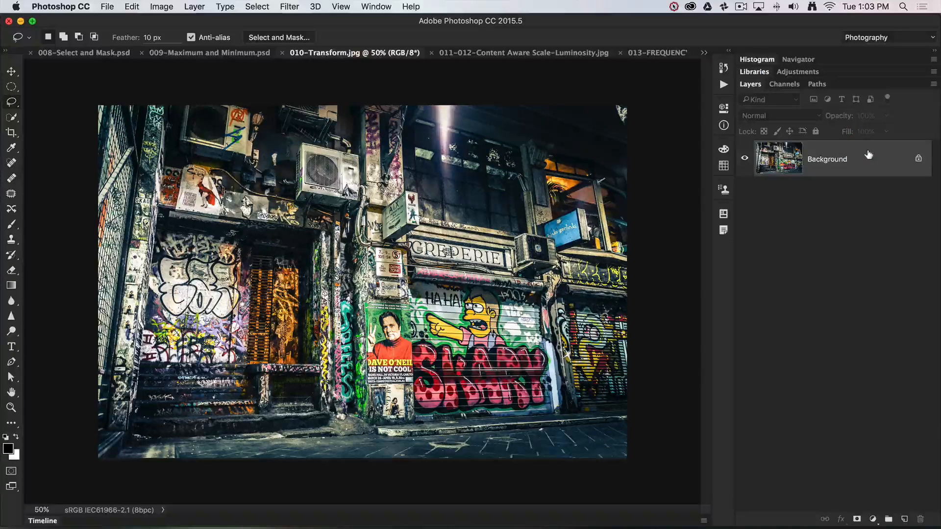
- Duplicate the Background alley photo onto a new Layer 1 with Cmd+J
key(cmd+j)
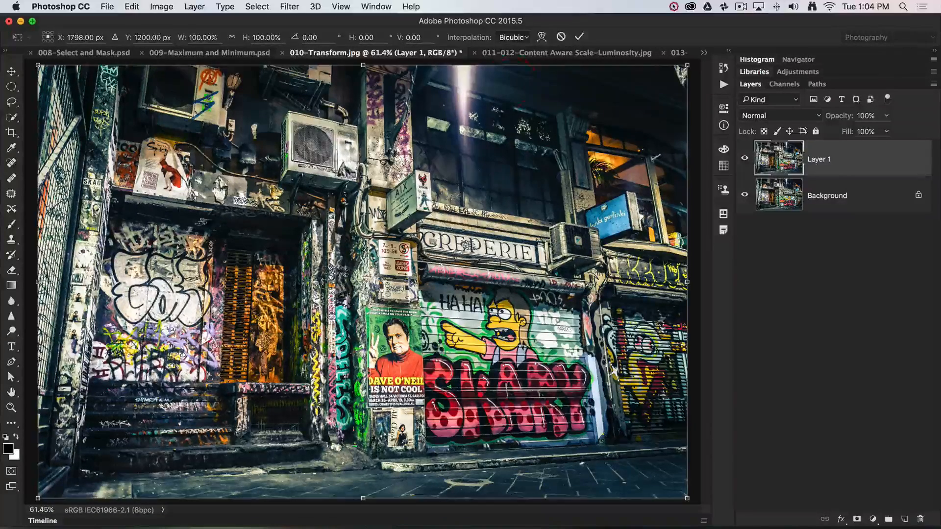
- Bring up the transform choices to switch Layer 1's transform to Distort
click(131, 7)
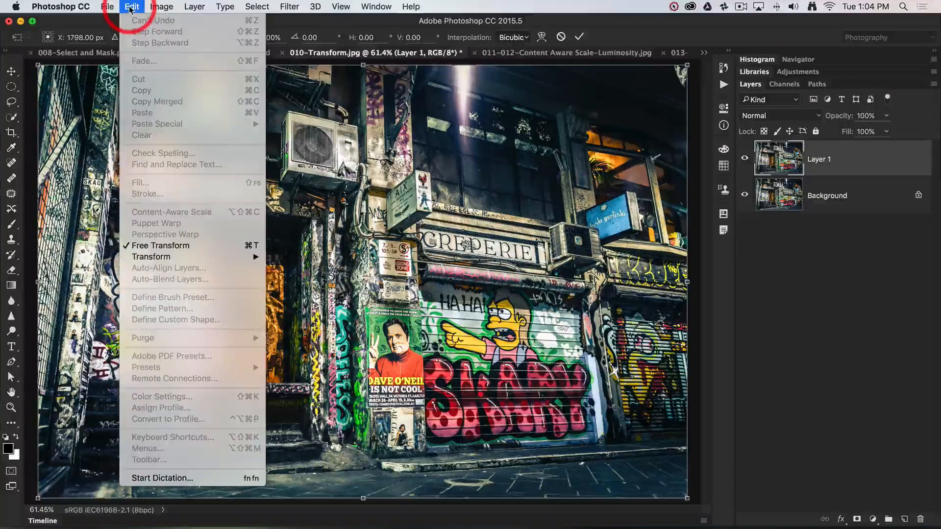
mouse_move(152, 257)
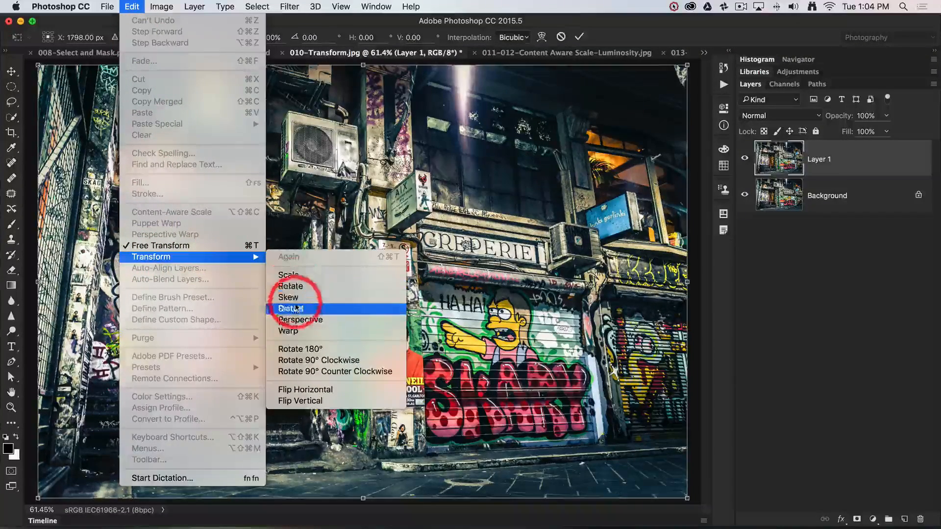
mouse_move(306, 390)
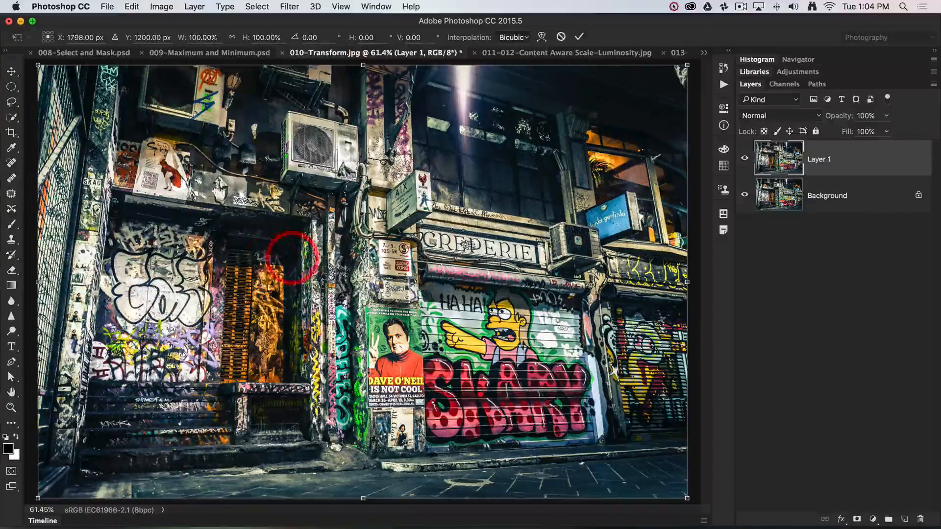
right_click(370, 258)
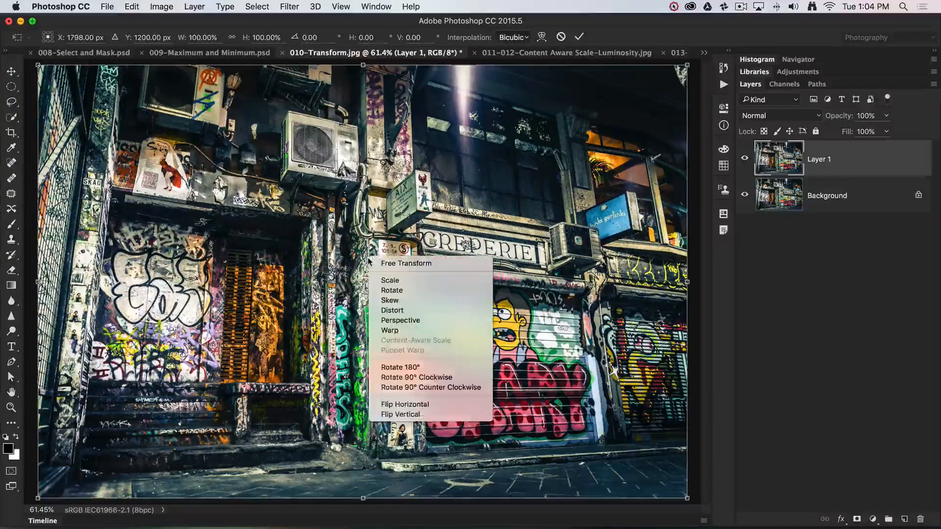
mouse_move(393, 310)
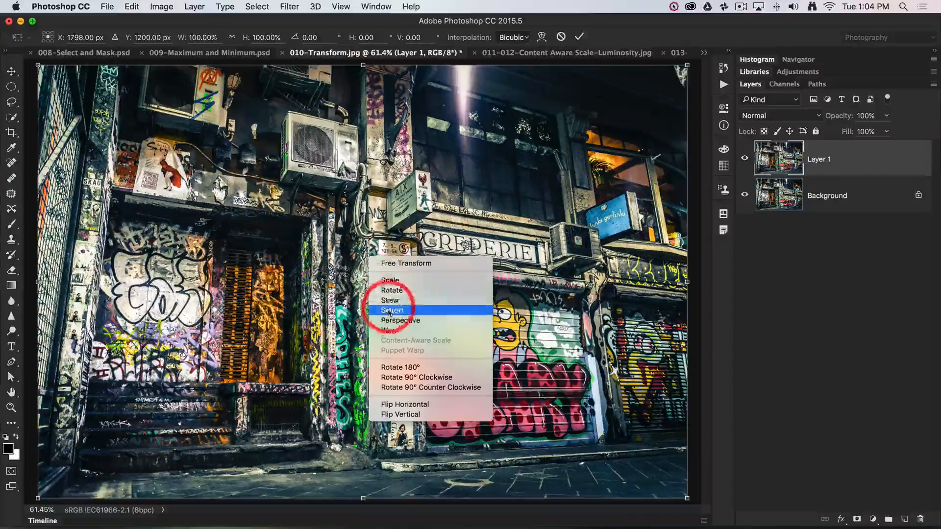
mouse_move(400, 280)
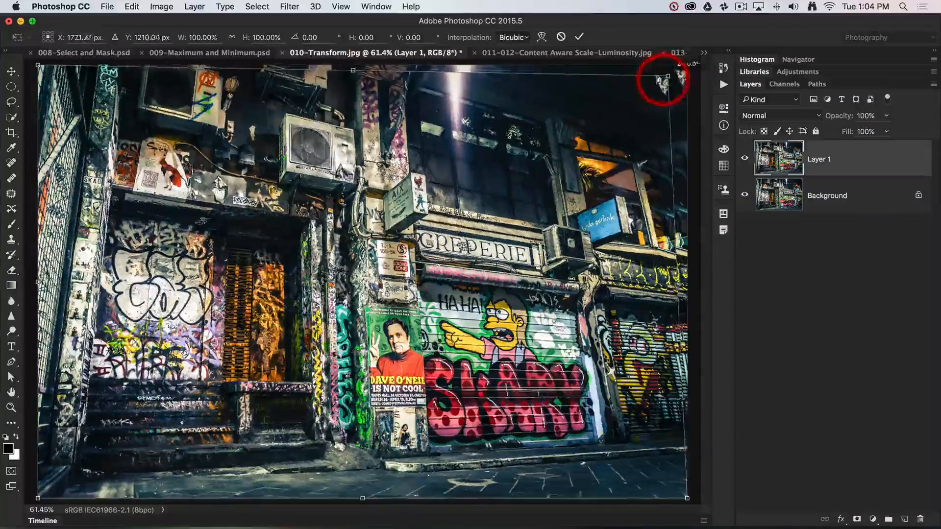
drag(672, 78, 513, 127)
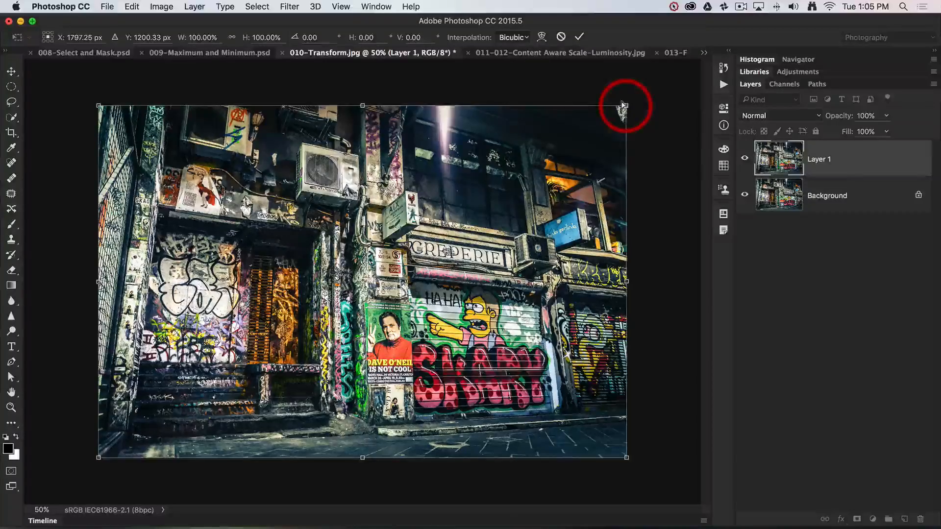
- Drag the top-right and top-left corner handles outward and slightly up
drag(624, 105, 660, 106)
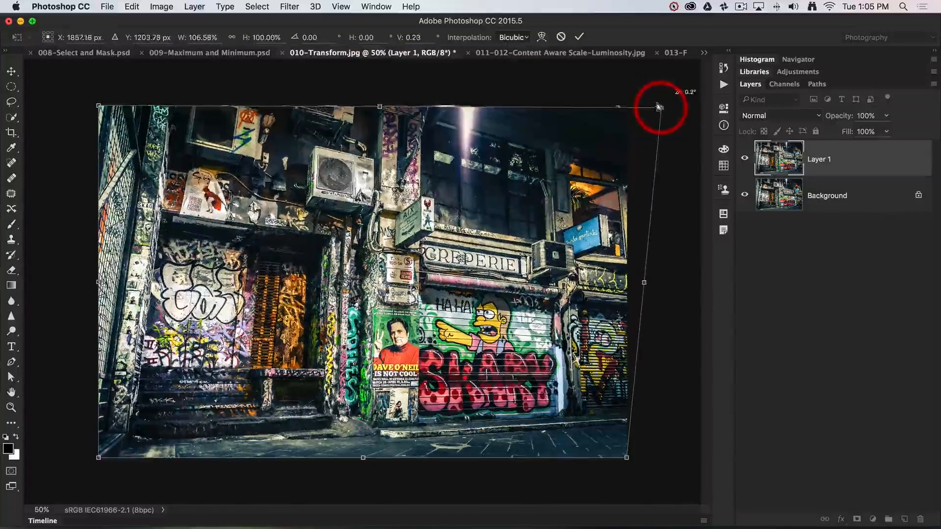
drag(658, 106, 672, 94)
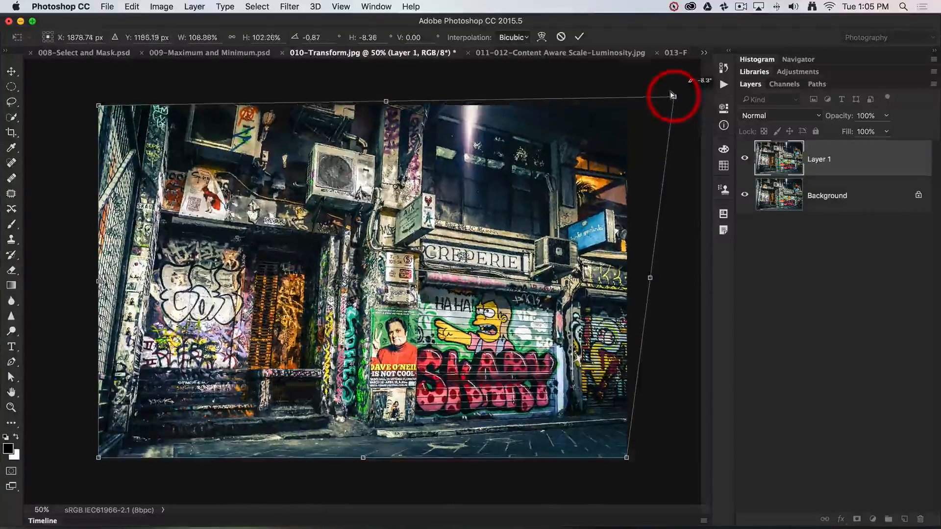
drag(672, 94, 674, 94)
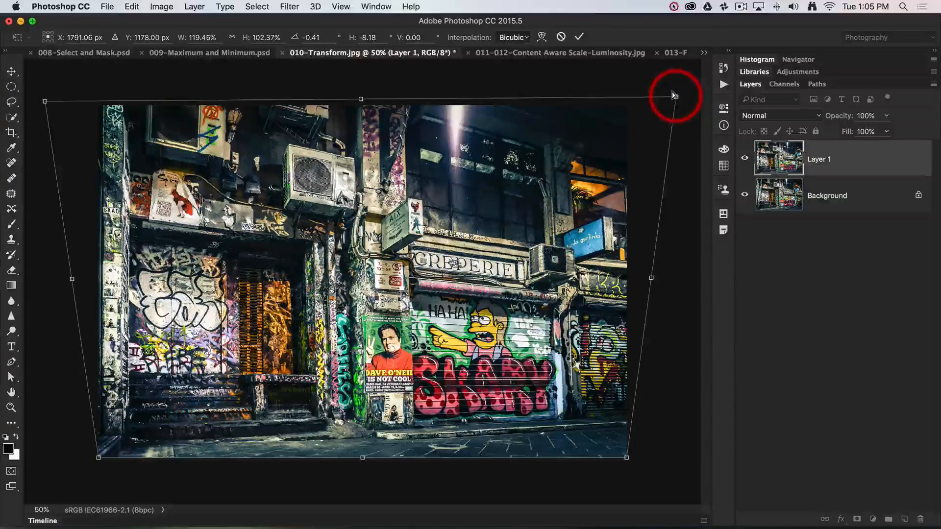
drag(672, 94, 686, 94)
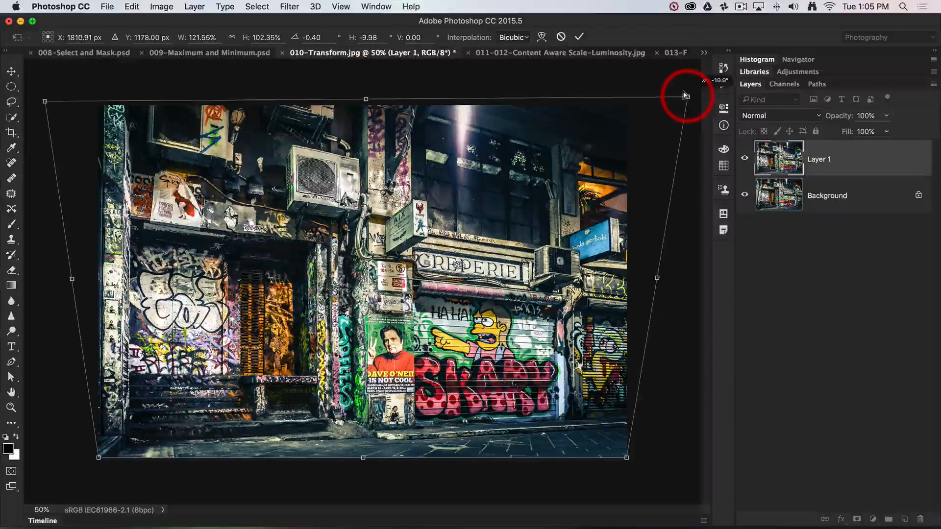
drag(685, 95, 687, 97)
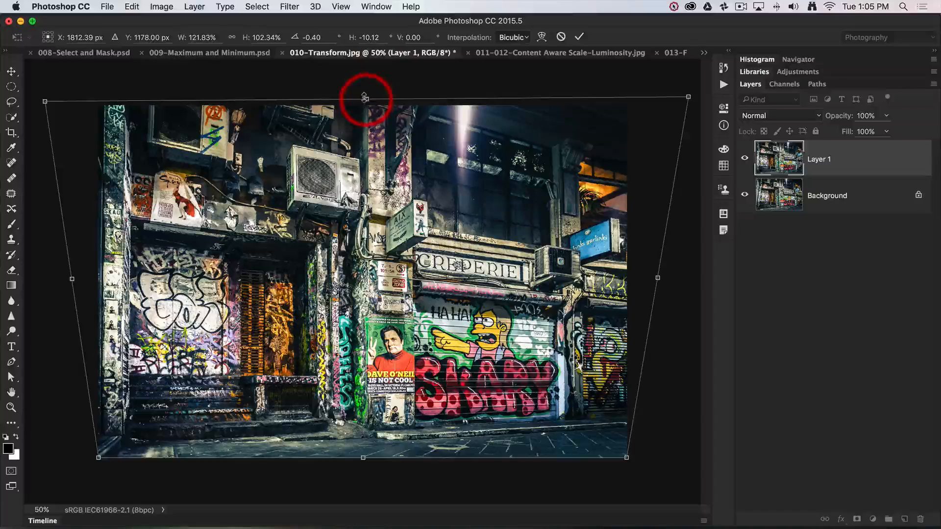
- Drag the top-center handle up so the photo's top edge rises
drag(363, 97, 365, 93)
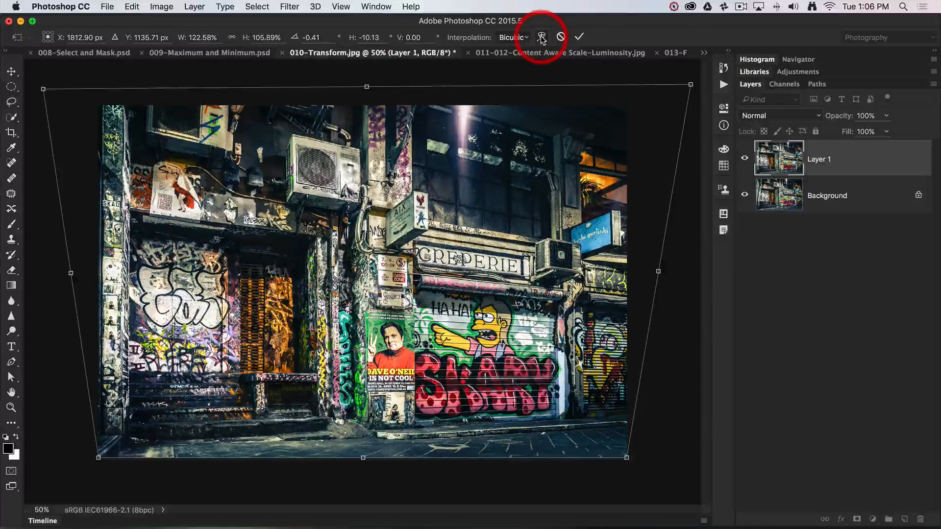
mouse_move(541, 37)
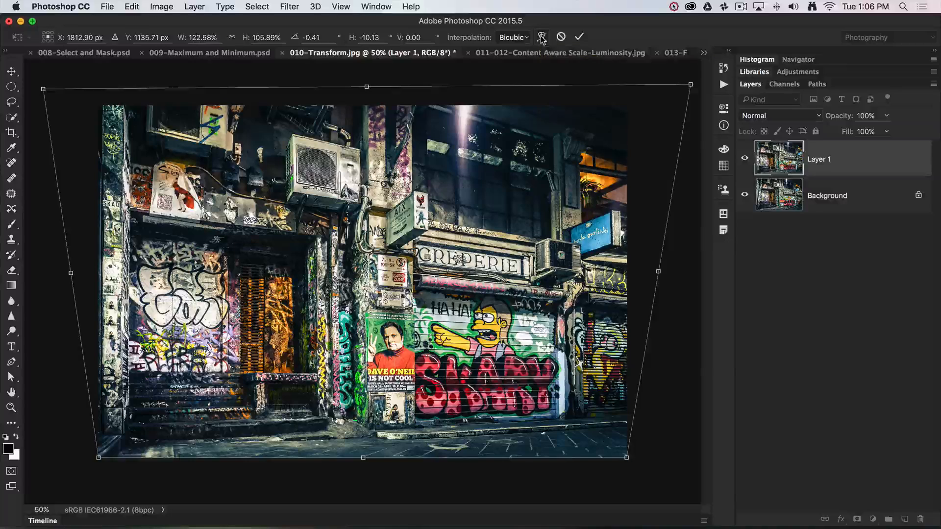
- Warp Layer 1's lower-right area into a peeling-page curl and commit the transform
click(540, 36)
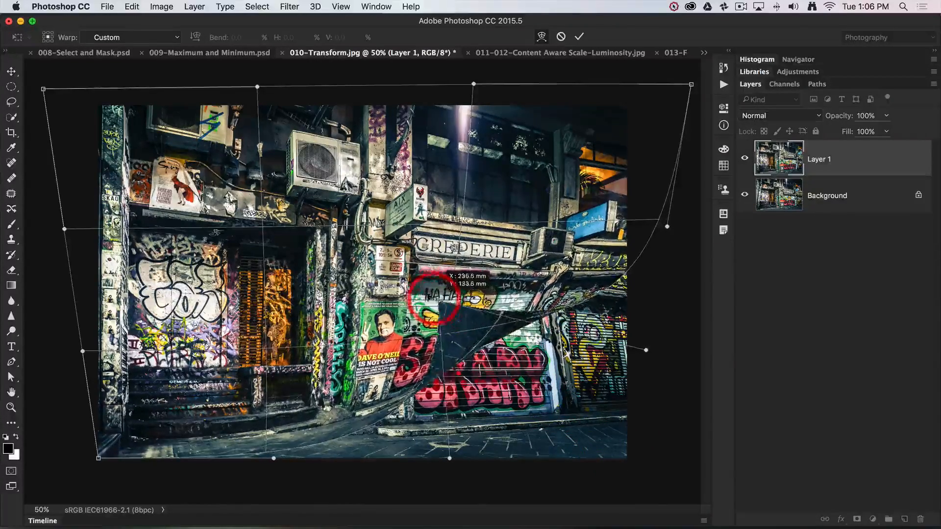
drag(432, 300, 585, 318)
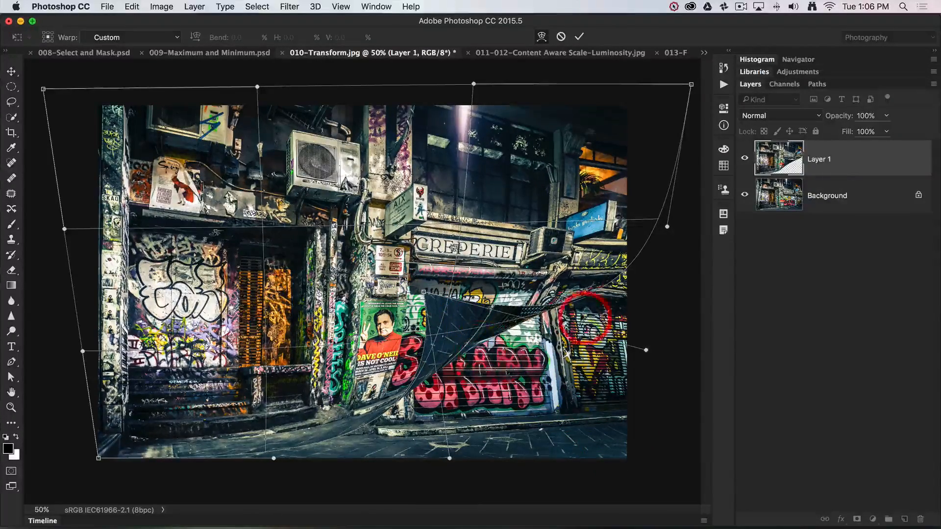
drag(585, 315, 531, 366)
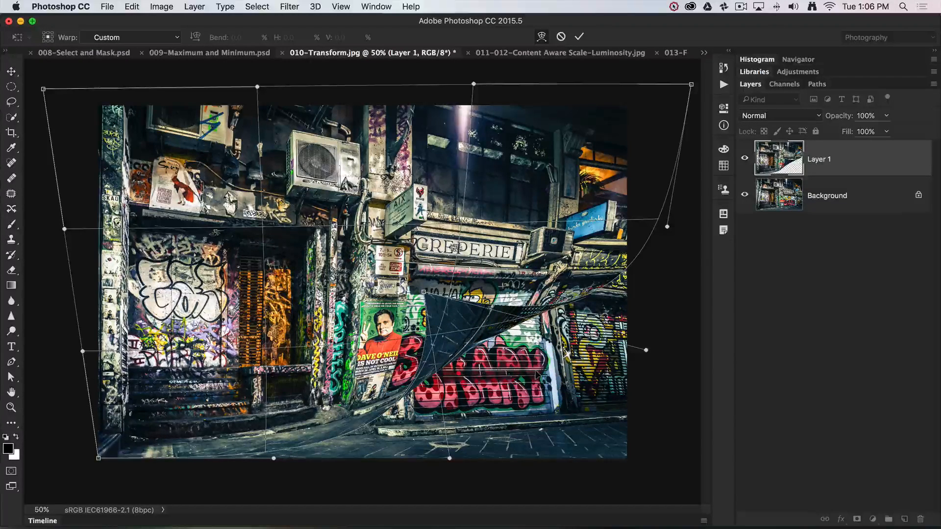
click(578, 37)
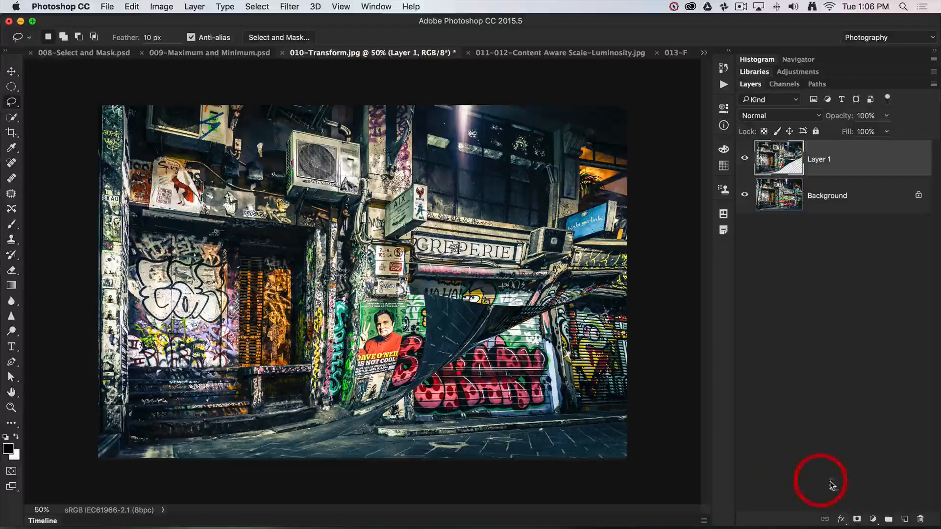
- Add a drop shadow beneath the curl on Layer 1, then discard it
click(840, 519)
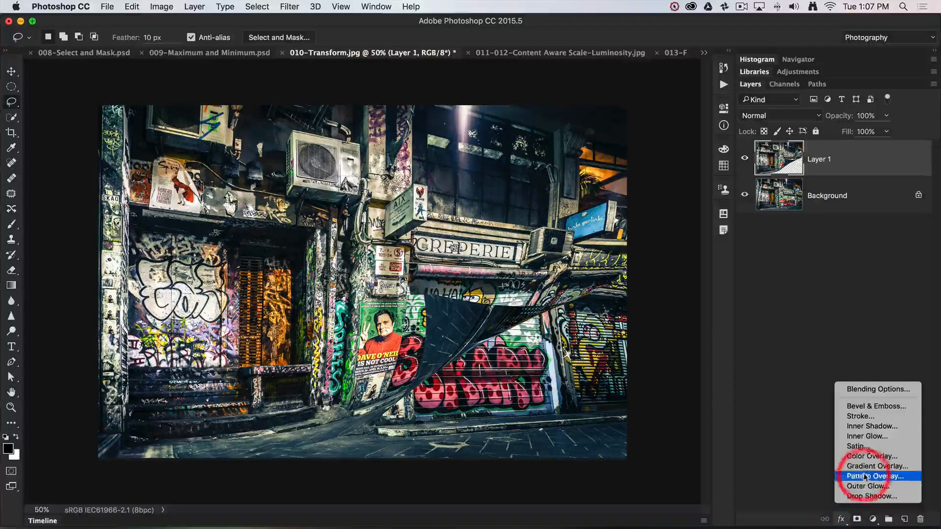
mouse_move(874, 497)
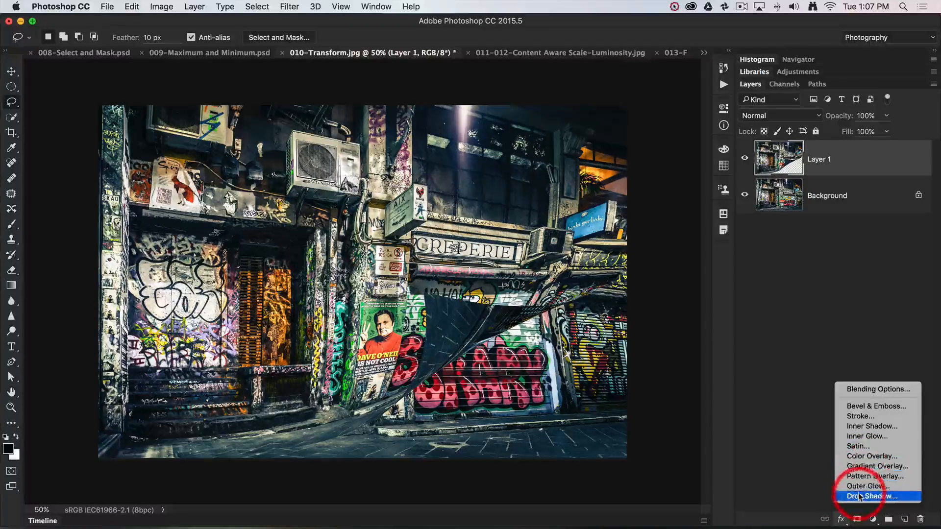
click(868, 496)
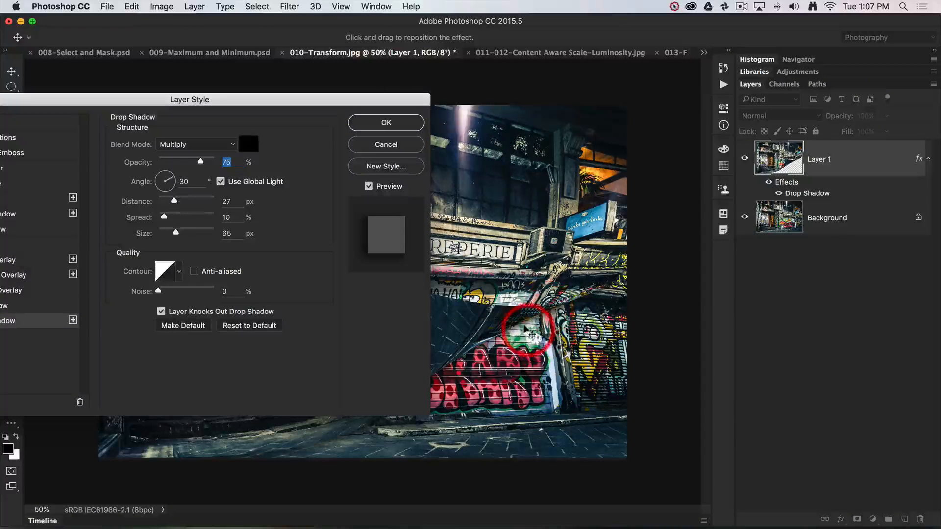
drag(524, 328, 465, 216)
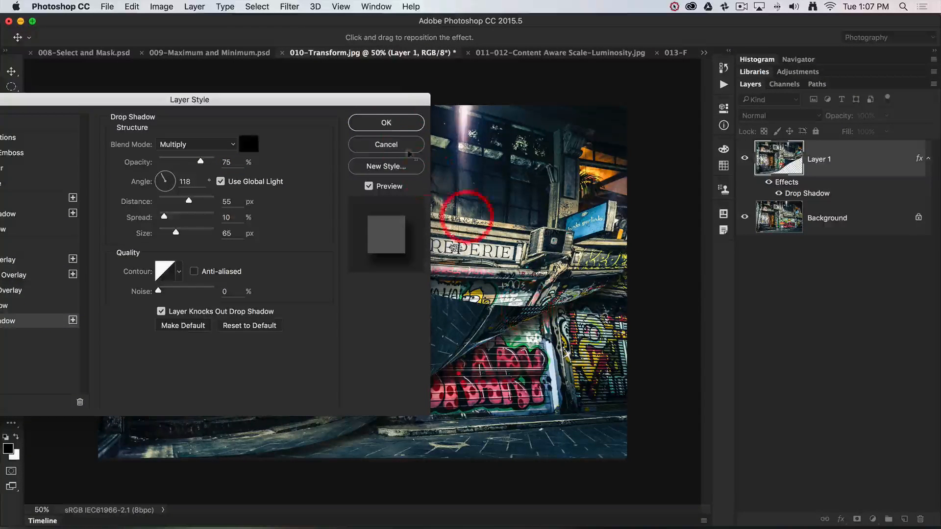
click(386, 123)
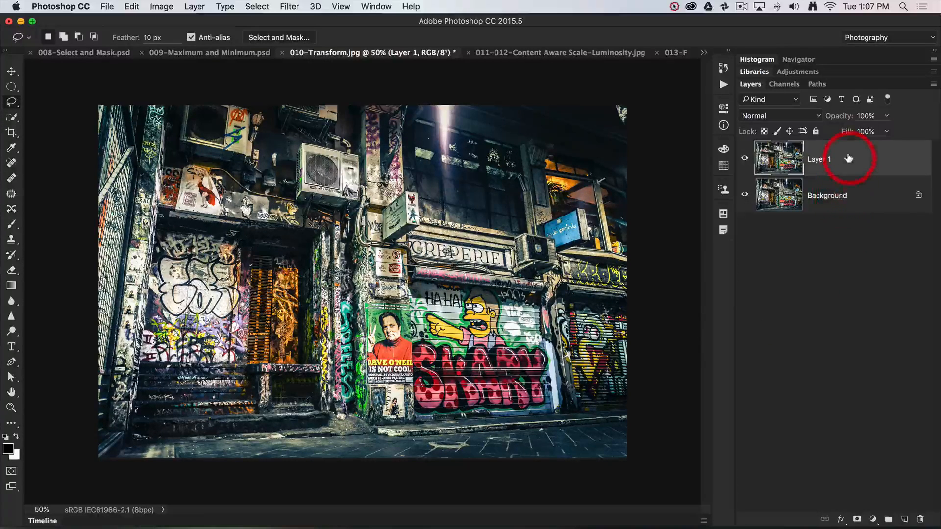
- Make Layer 1 a smart object, widen and raise its top corners, and commit
right_click(819, 158)
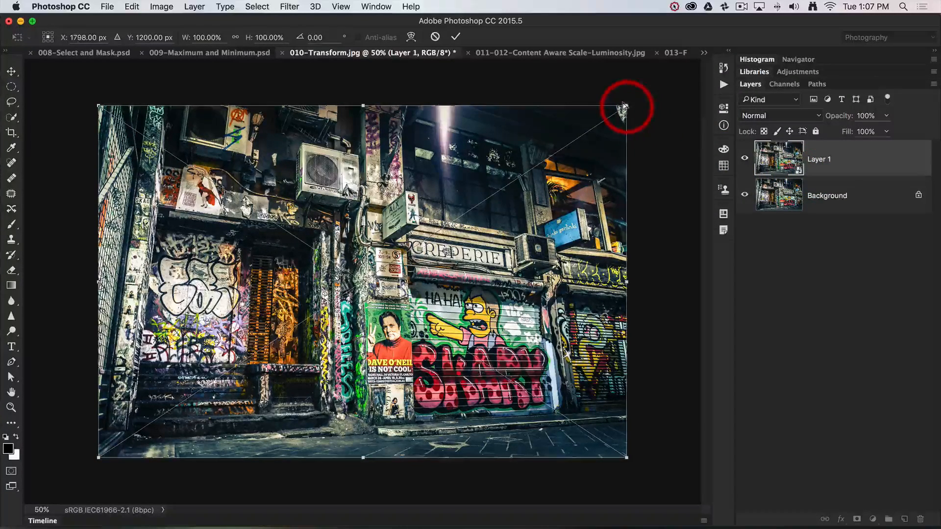
drag(627, 106, 679, 107)
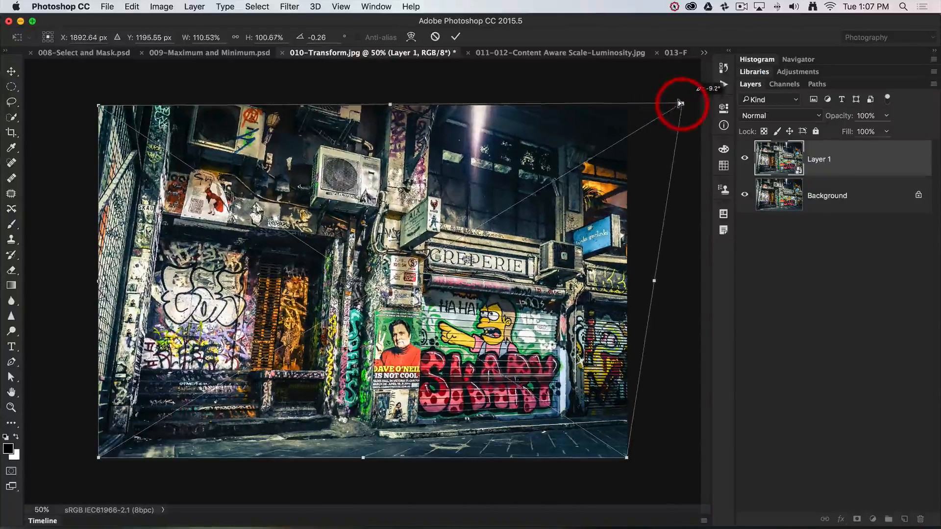
drag(679, 103, 81, 99)
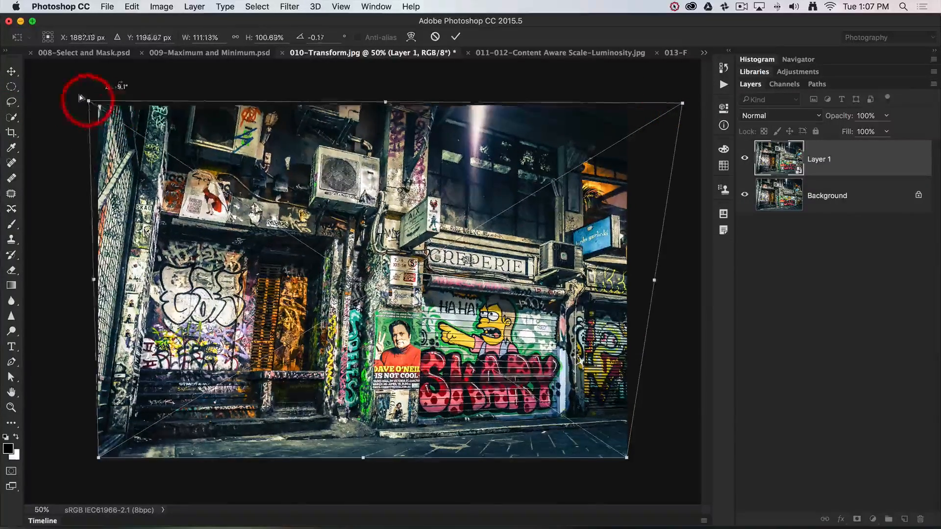
drag(88, 100, 72, 96)
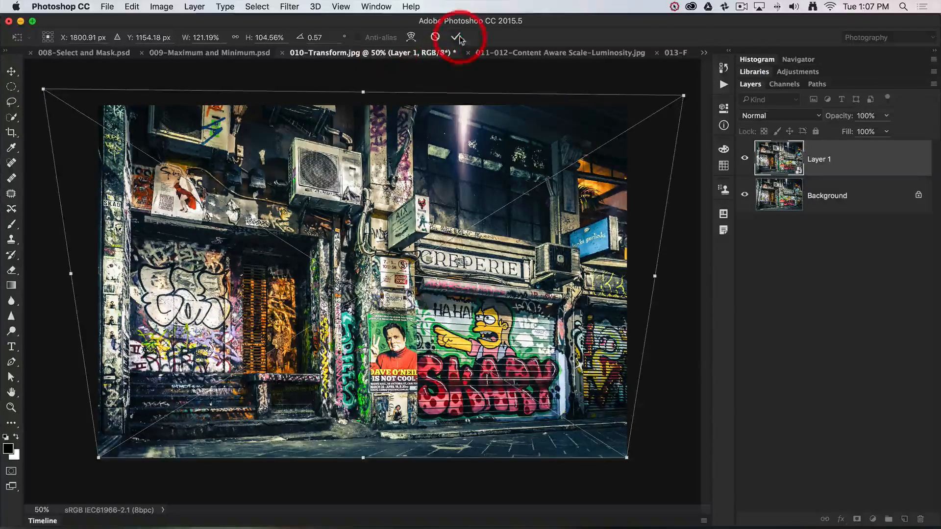
click(459, 37)
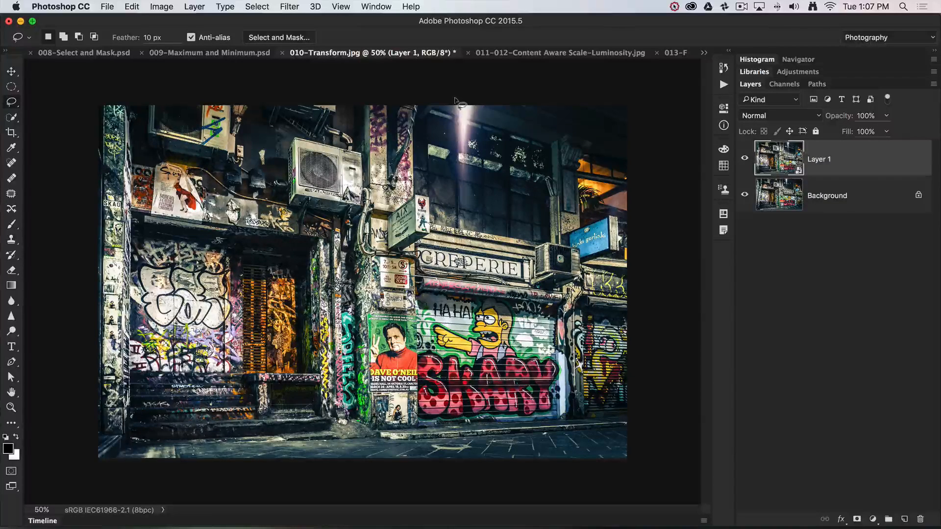
click(817, 159)
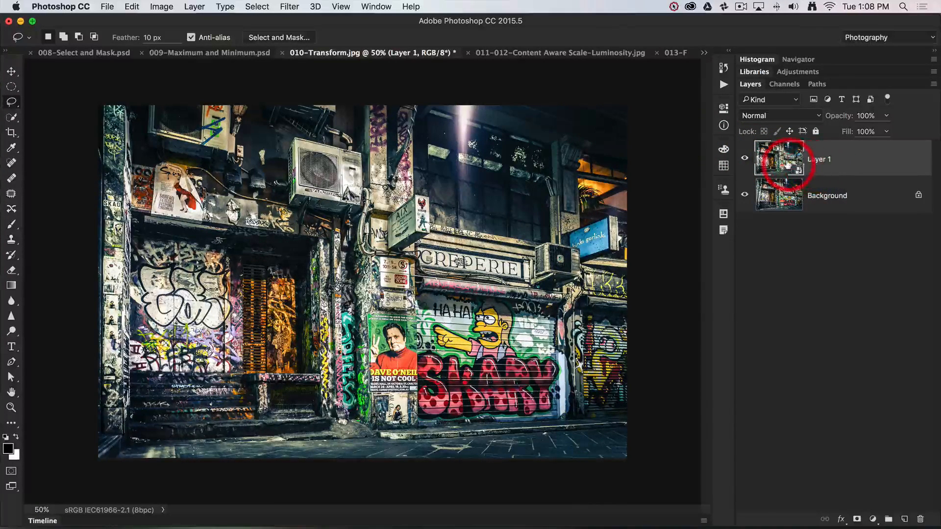
mouse_move(779, 158)
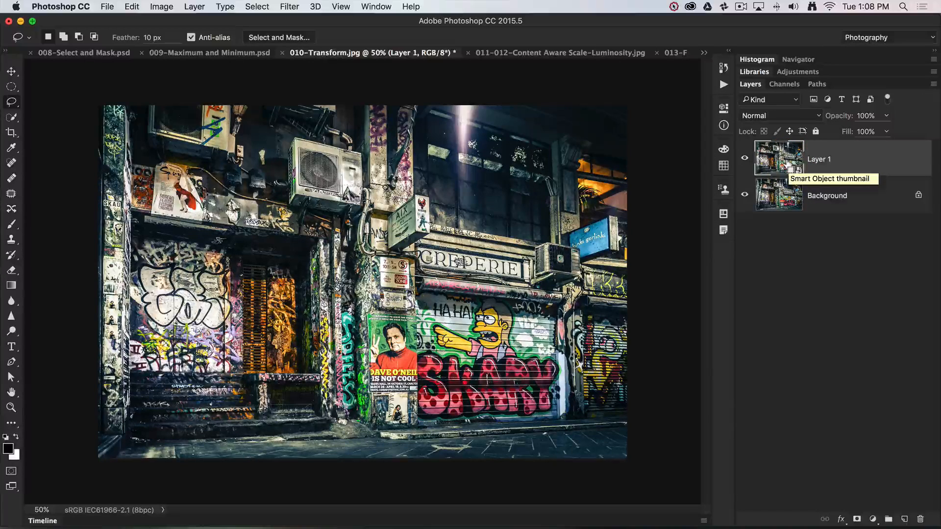